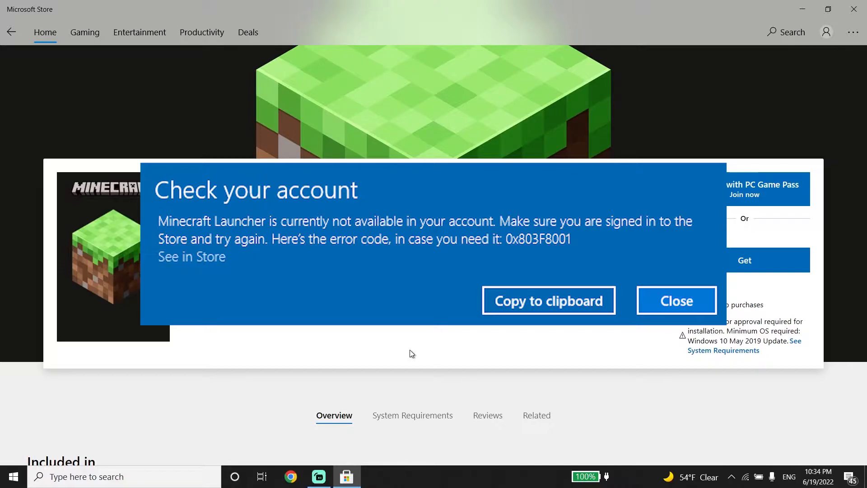
Close the 'Check your account' error to return to the Minecraft Launcher page
click(676, 301)
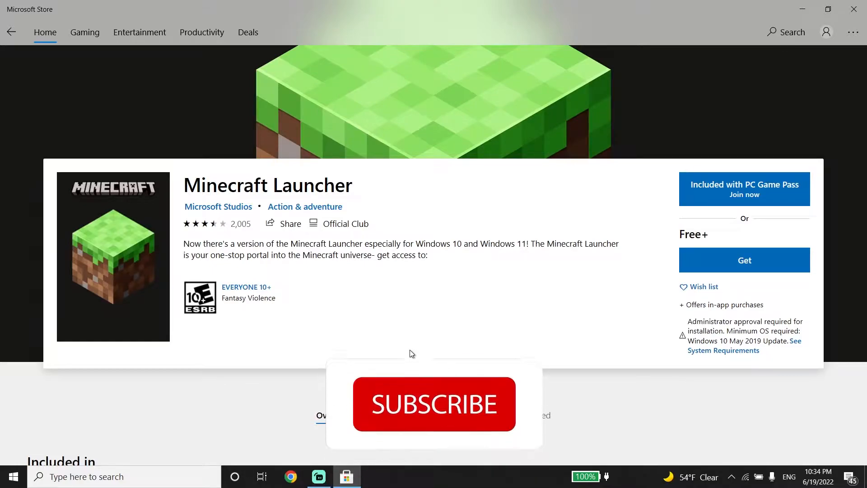
click(434, 404)
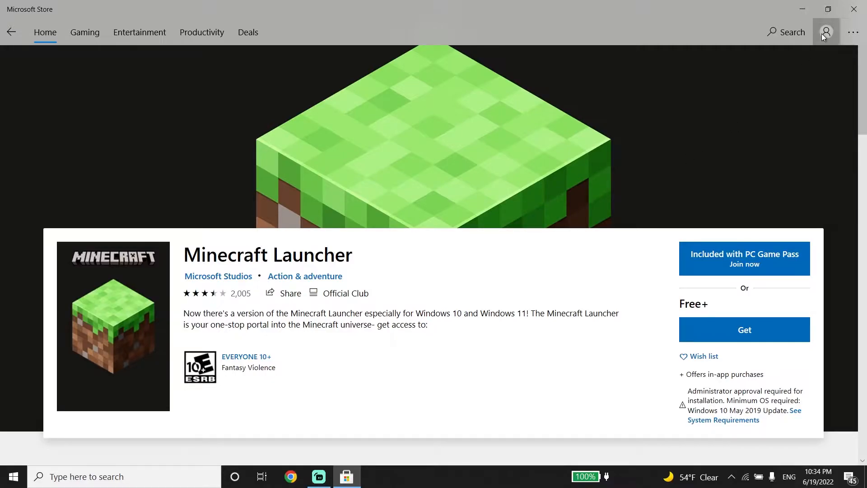
Check the Microsoft account signed into the Store, then close the account window
click(826, 31)
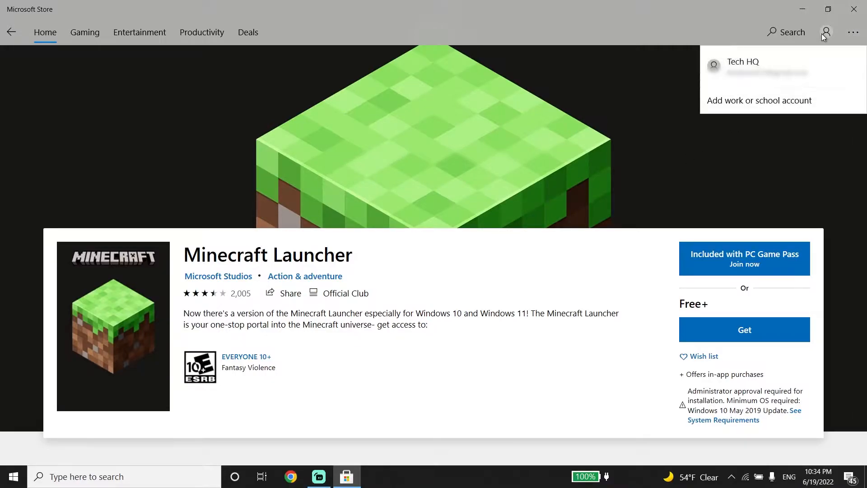
mouse_move(760, 100)
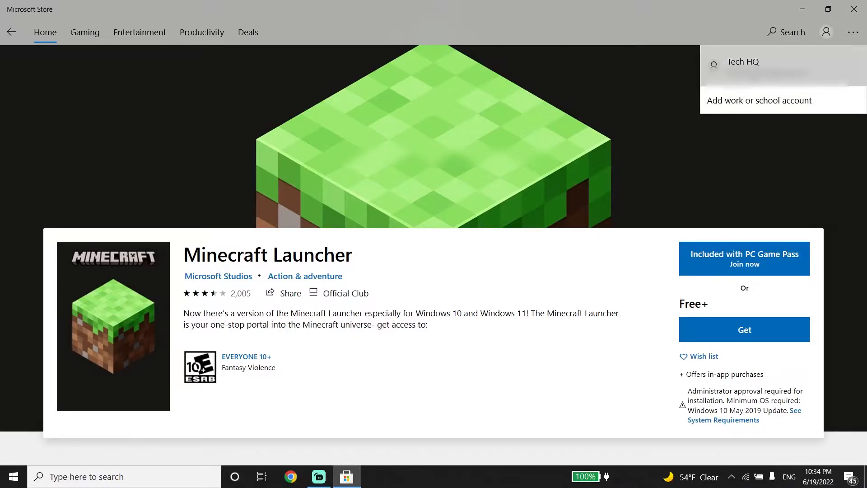
click(742, 61)
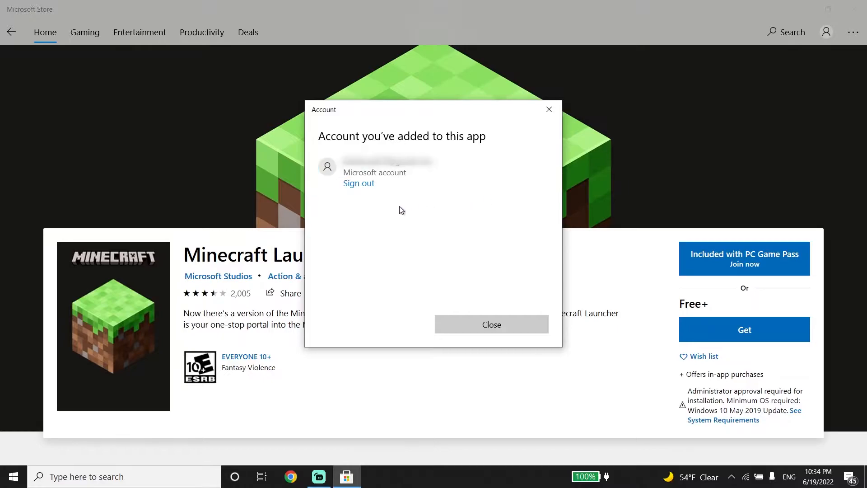
mouse_move(356, 188)
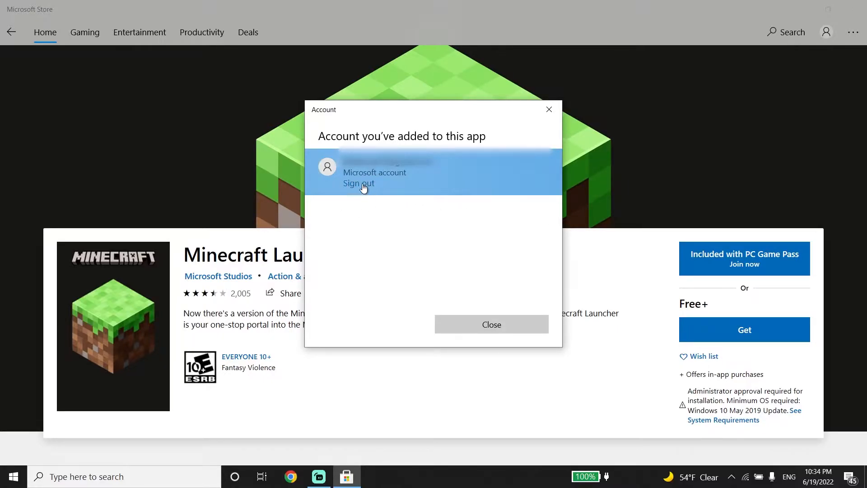
mouse_move(360, 188)
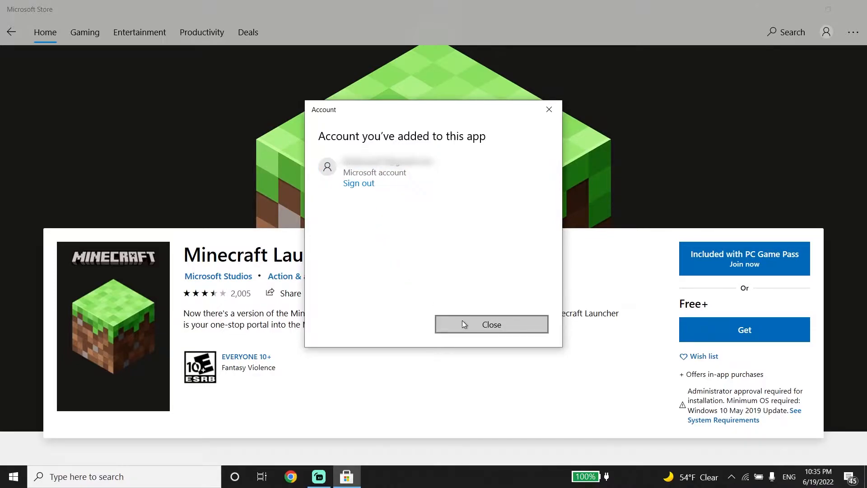
click(490, 325)
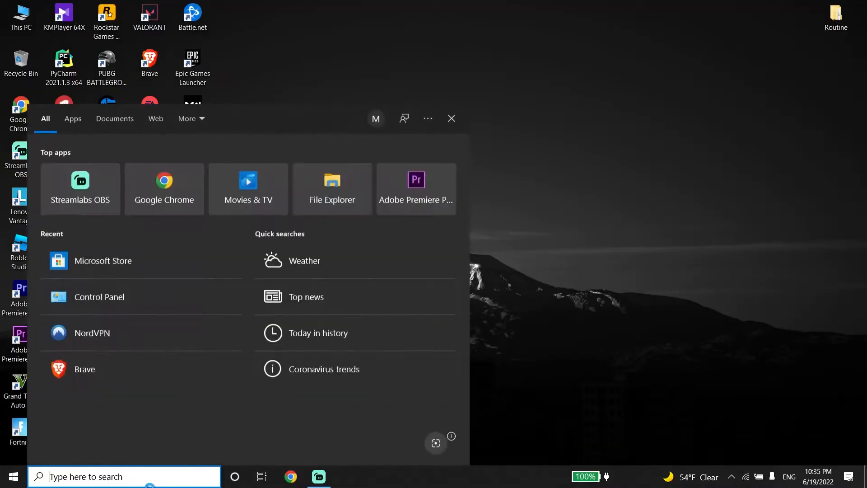
Search 'microsoft Store' and open the Microsoft Store app settings
text(microsoft Store)
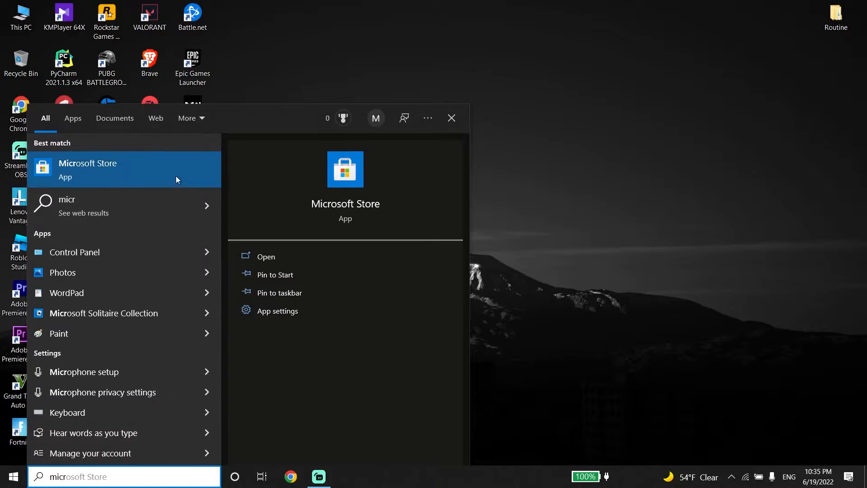
right_click(87, 169)
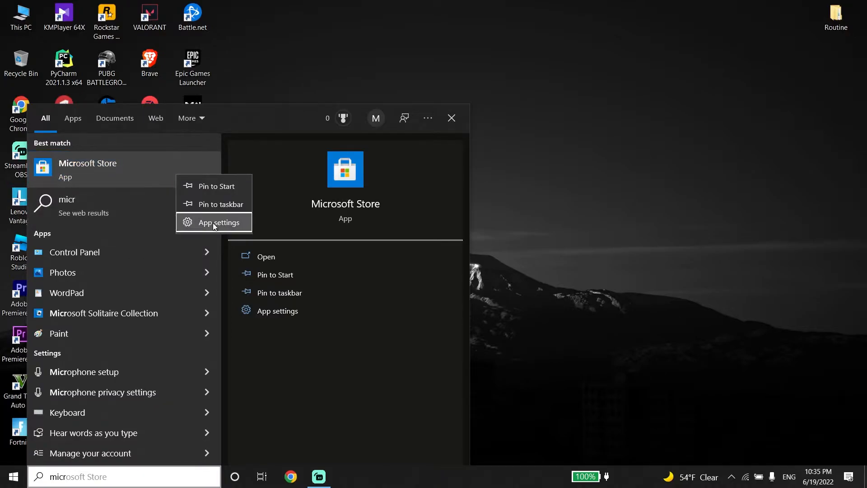
click(220, 222)
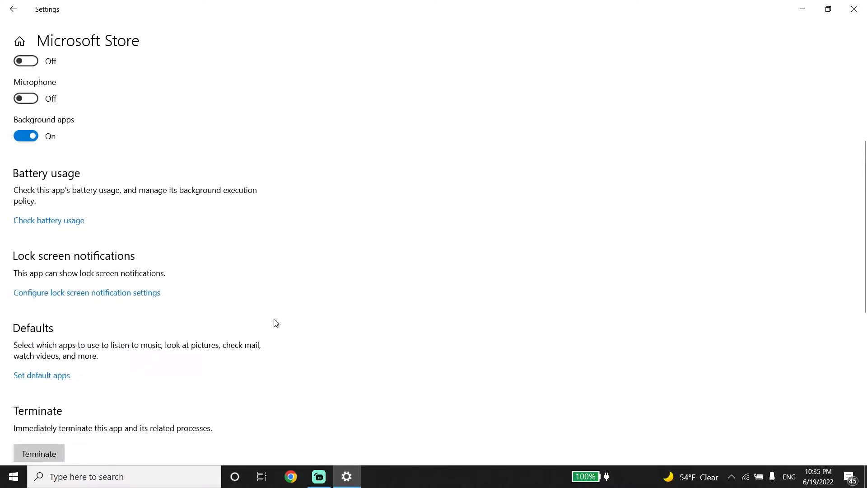
Reset Microsoft Store and confirm deleting its app data
scroll(down, 3)
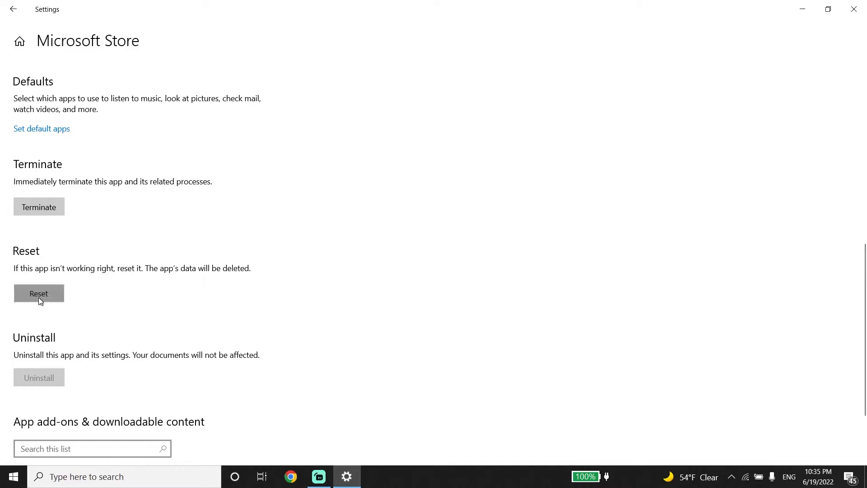
click(39, 294)
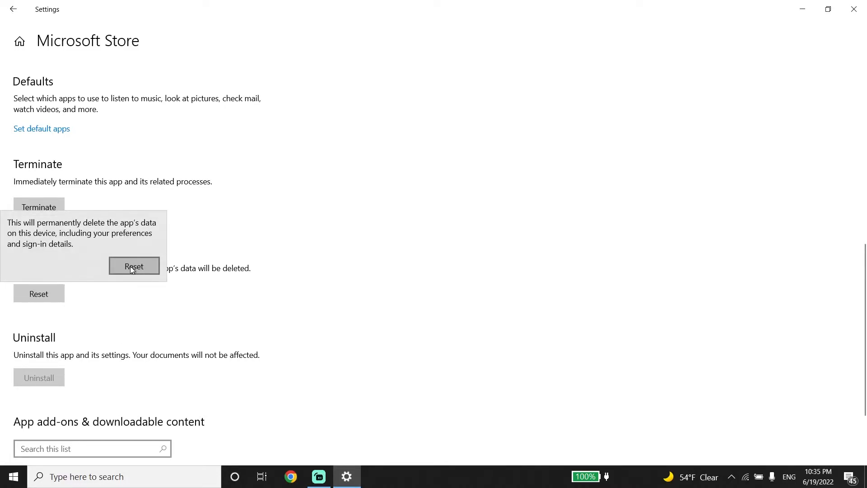
click(133, 266)
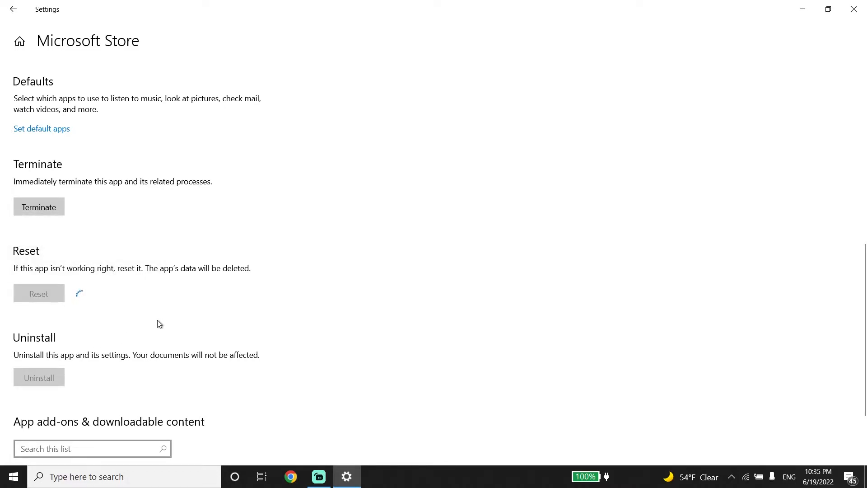
mouse_move(93, 281)
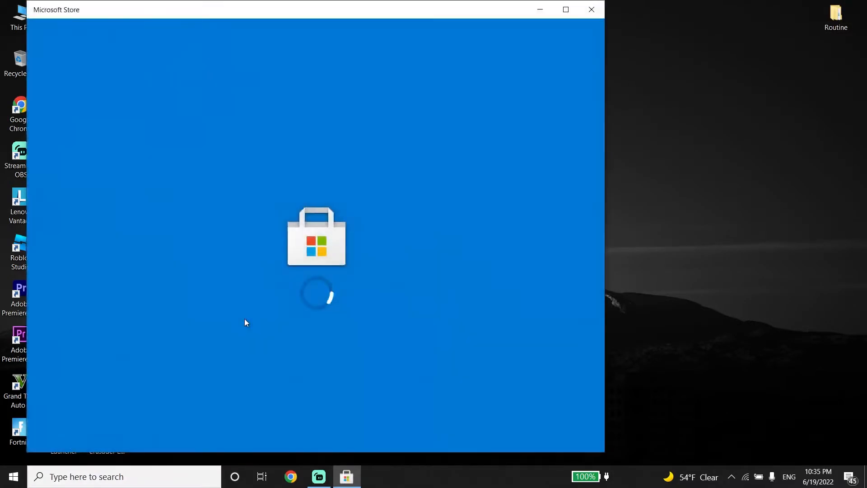
Maximize the relaunched Store window and check the Home page loads
click(565, 10)
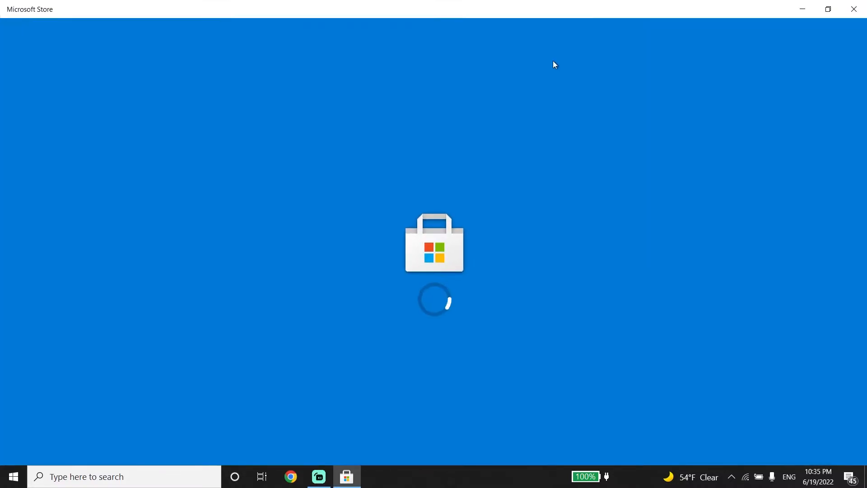
mouse_move(504, 270)
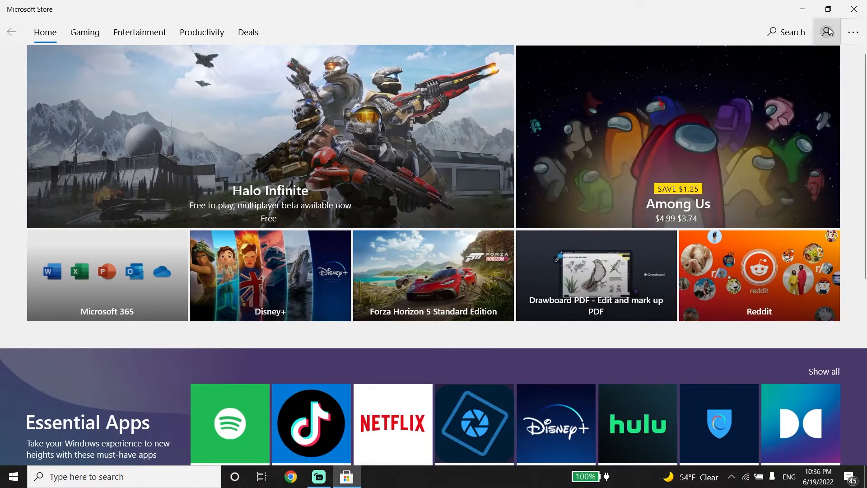
mouse_move(828, 32)
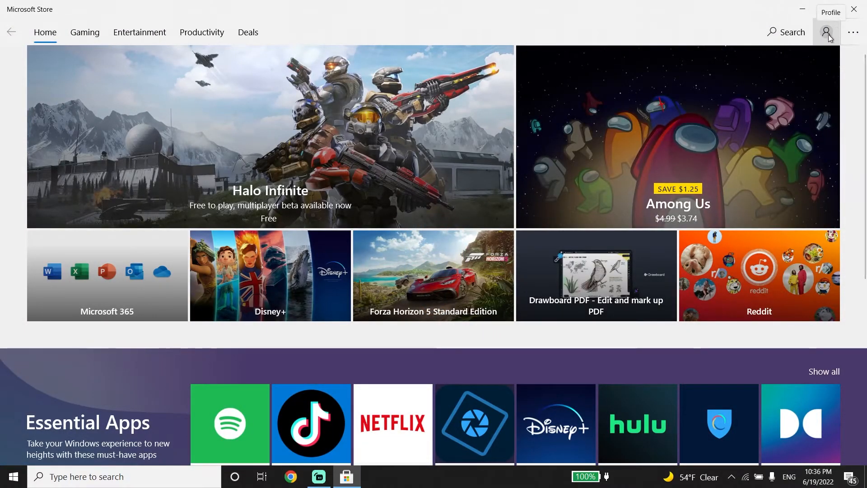
mouse_move(442, 342)
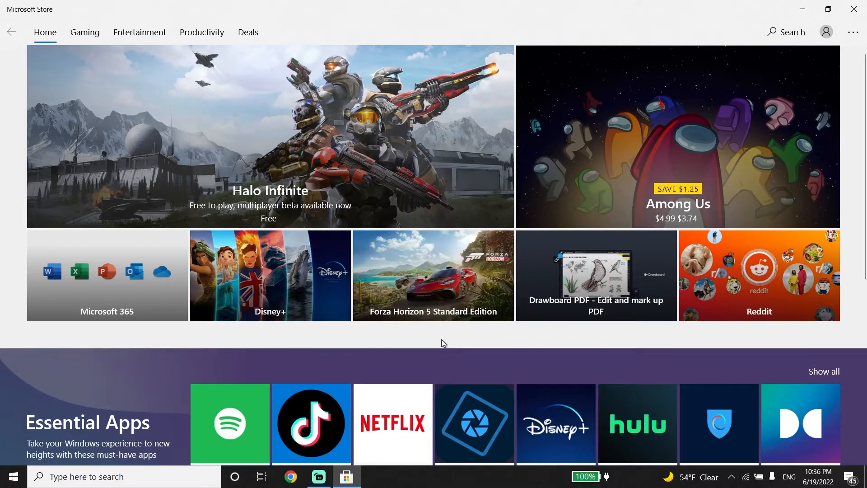
mouse_move(179, 396)
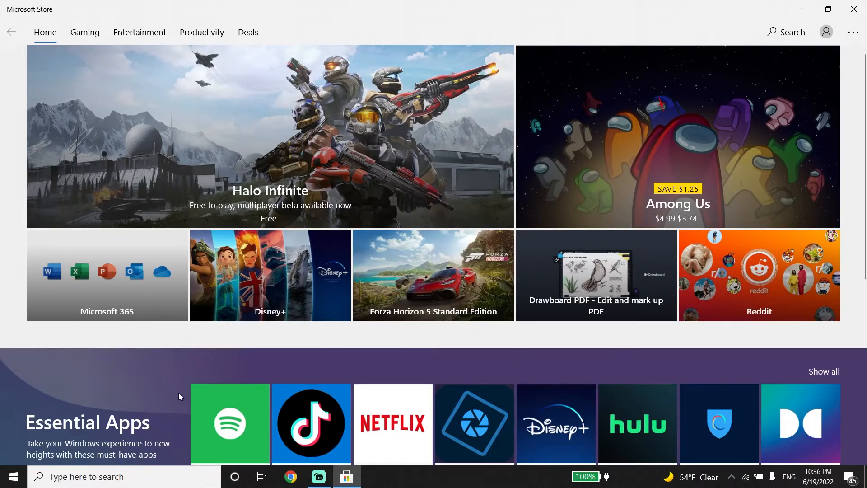
click(13, 476)
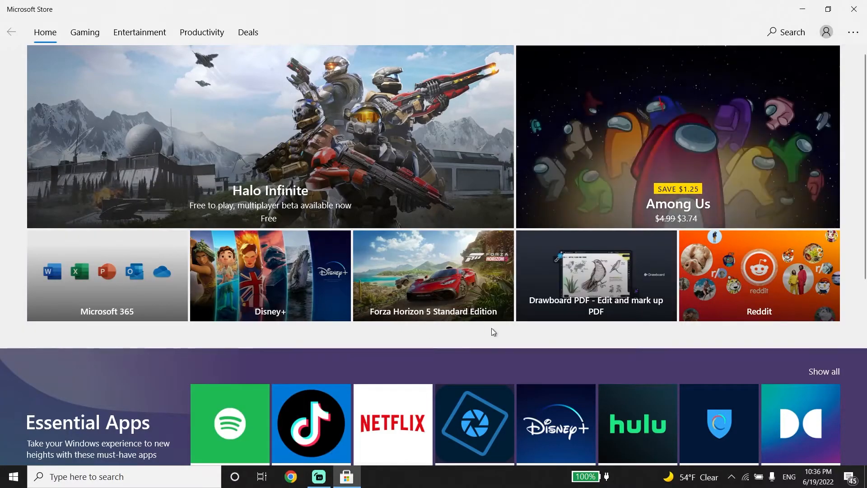
mouse_move(854, 9)
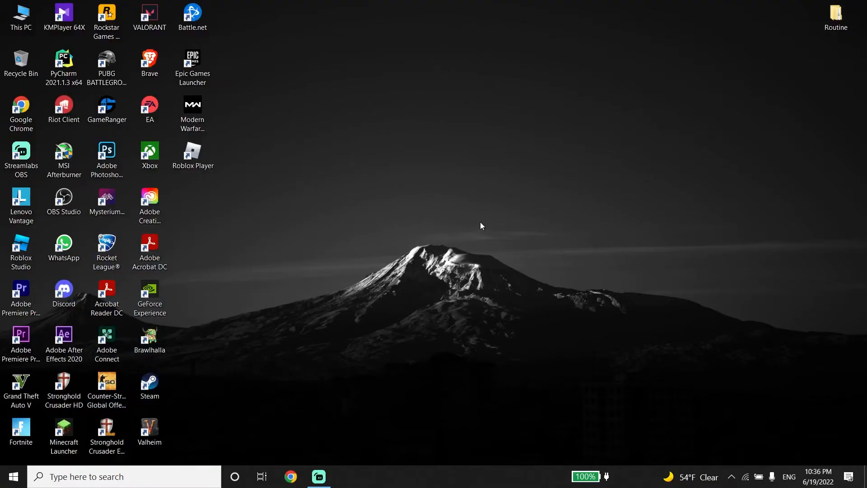
mouse_move(827, 464)
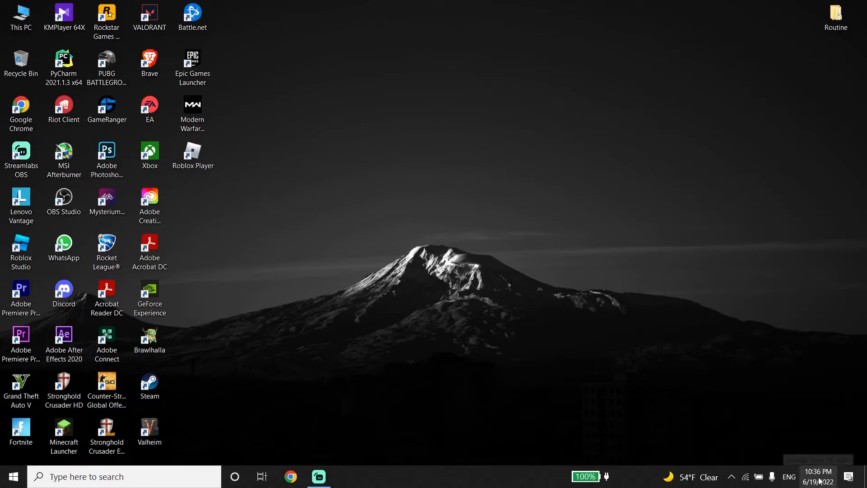
Open the taskbar clock's context menu for date and time options
right_click(819, 476)
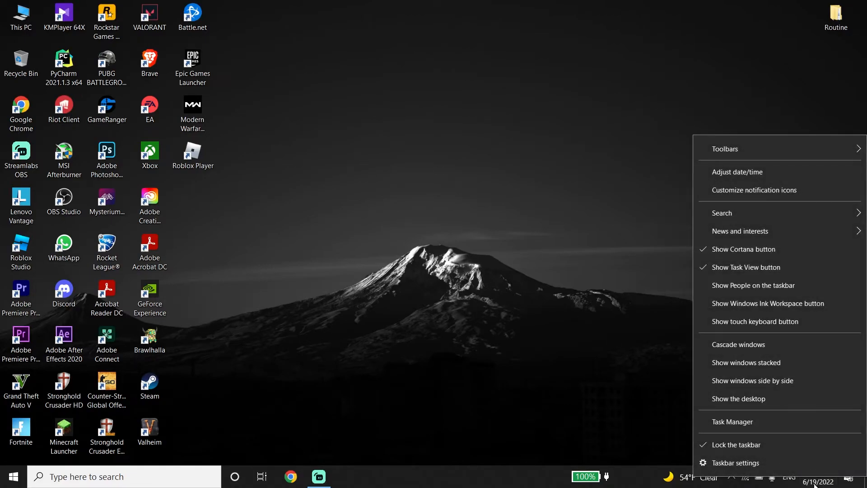
mouse_move(753, 285)
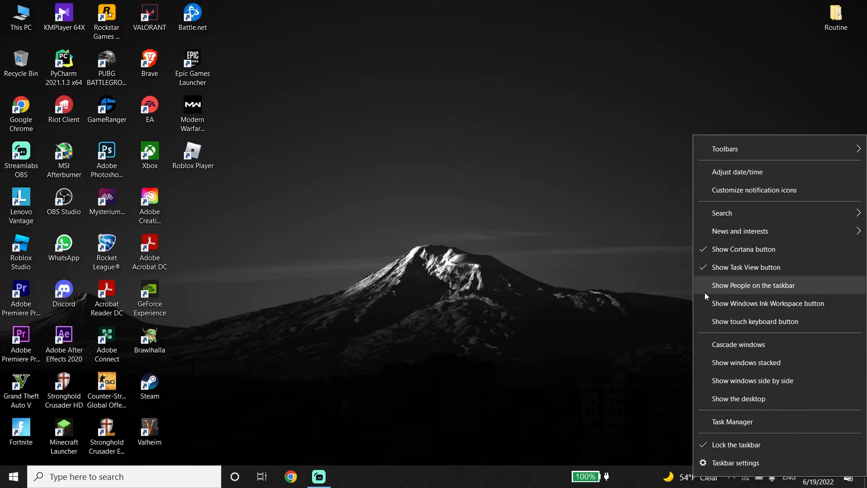
mouse_move(746, 267)
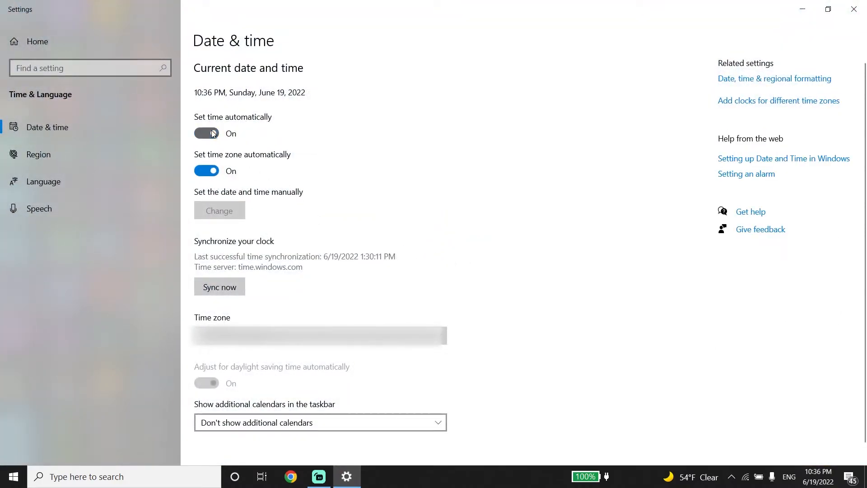
Toggle 'Set time automatically' off and on, refresh automatic time zone, and close Settings
click(206, 133)
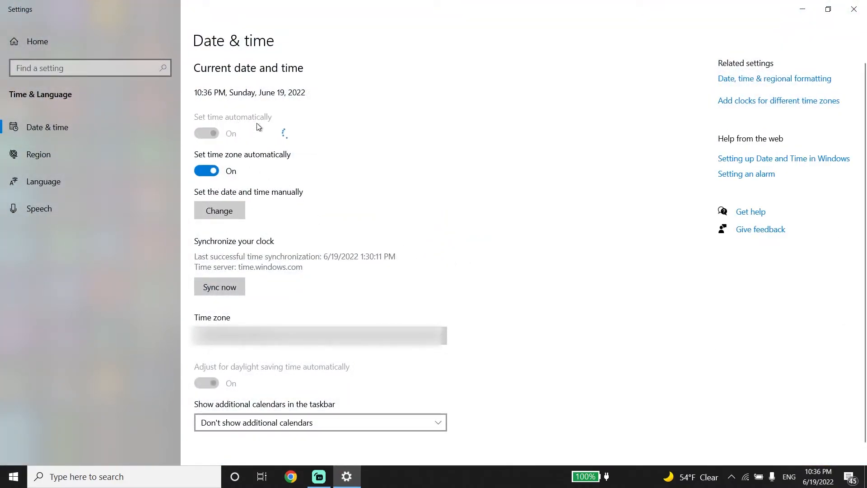
click(206, 133)
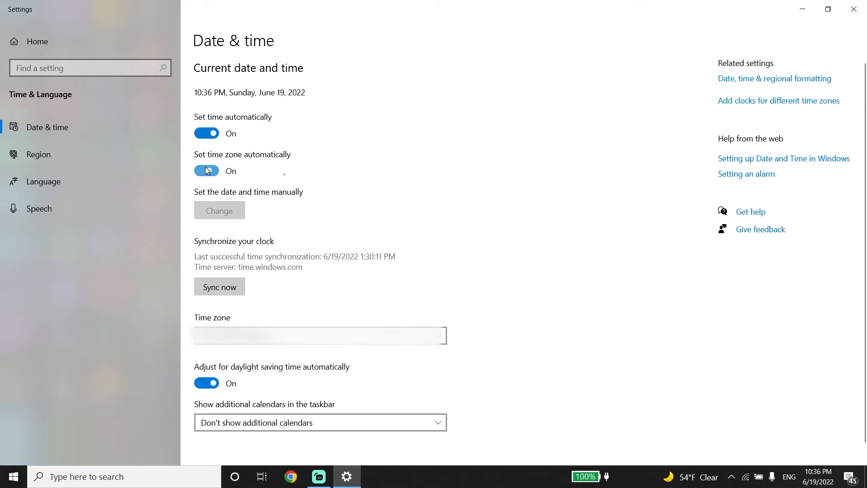
click(206, 170)
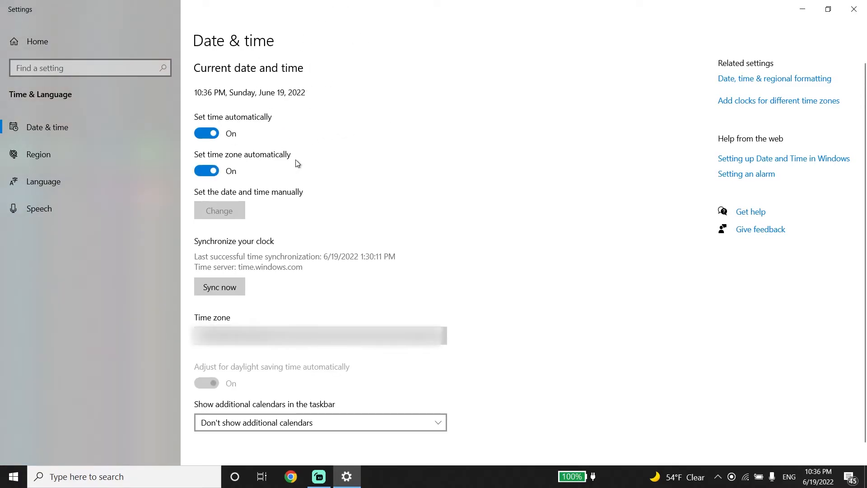
mouse_move(345, 192)
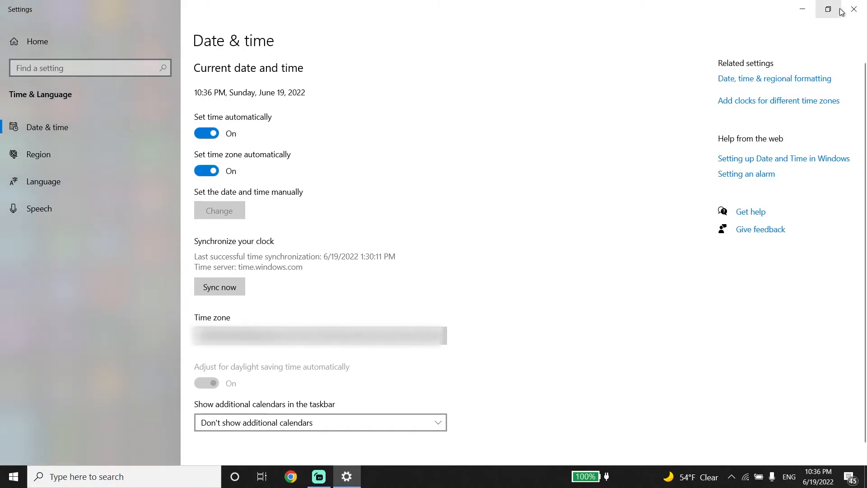
mouse_move(854, 9)
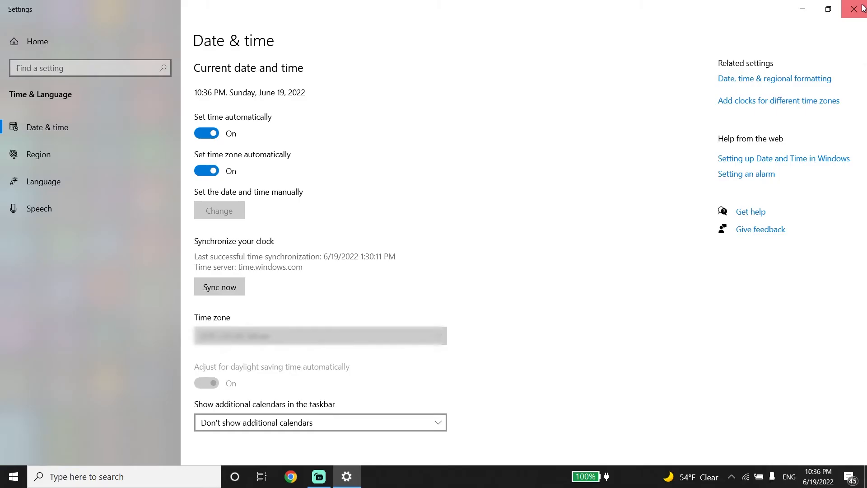
click(860, 9)
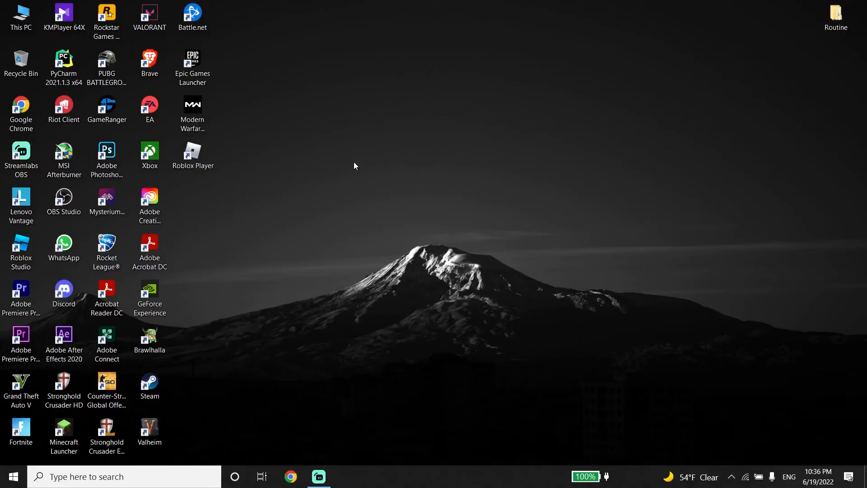
mouse_move(292, 305)
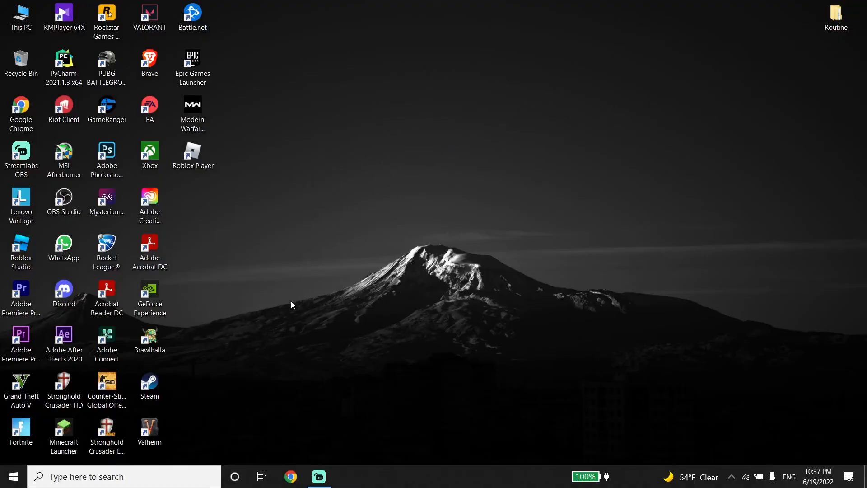
Drag the Minecraft Launcher shortcut to the centre of the desktop
drag(64, 435, 279, 252)
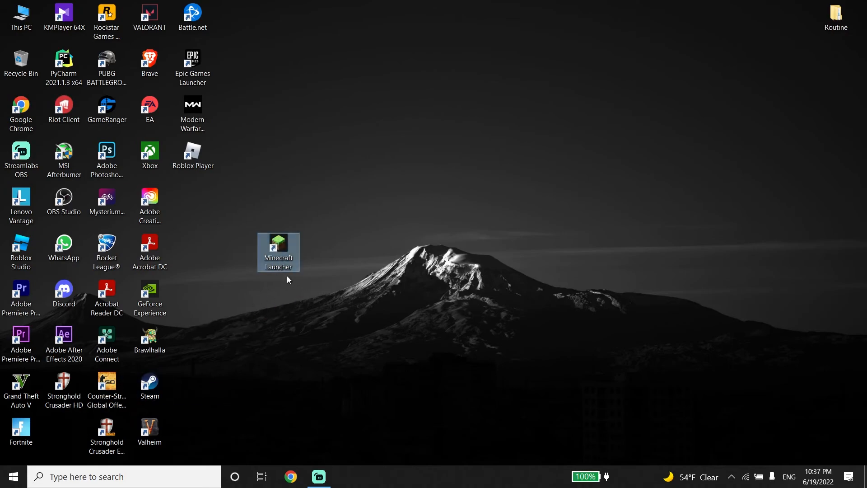
mouse_move(231, 300)
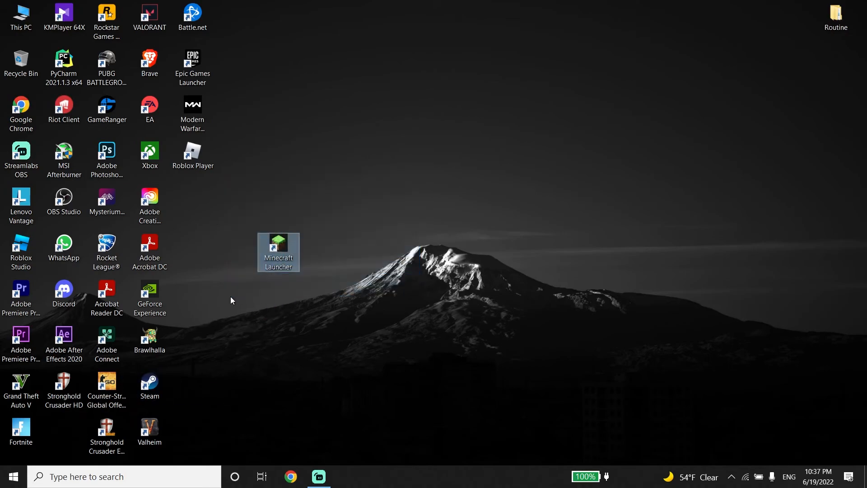